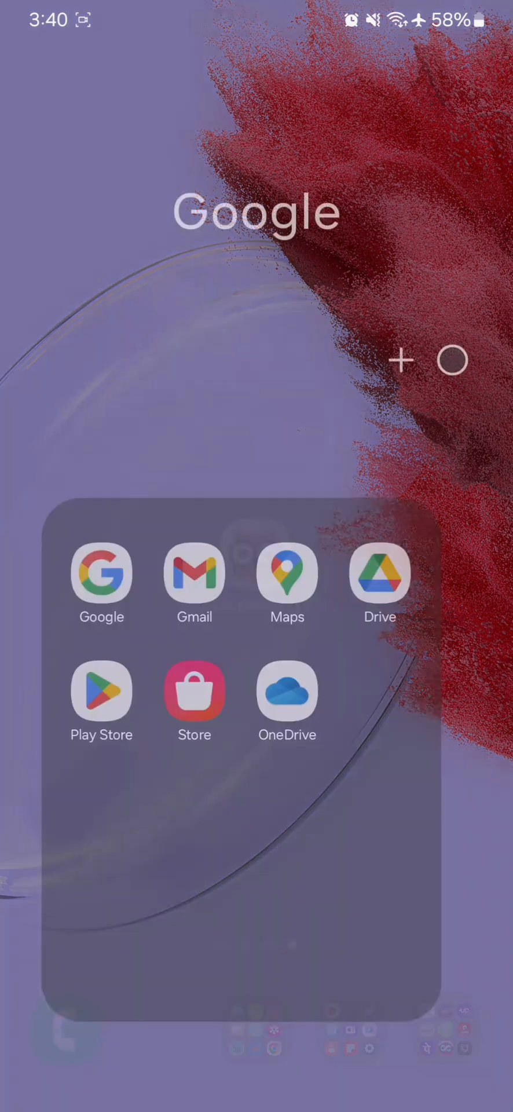
Step: Search the Play Store for 'loop learning' and view its listing marked as installed
{"action": "left_click", "coordinate": [101, 691]}
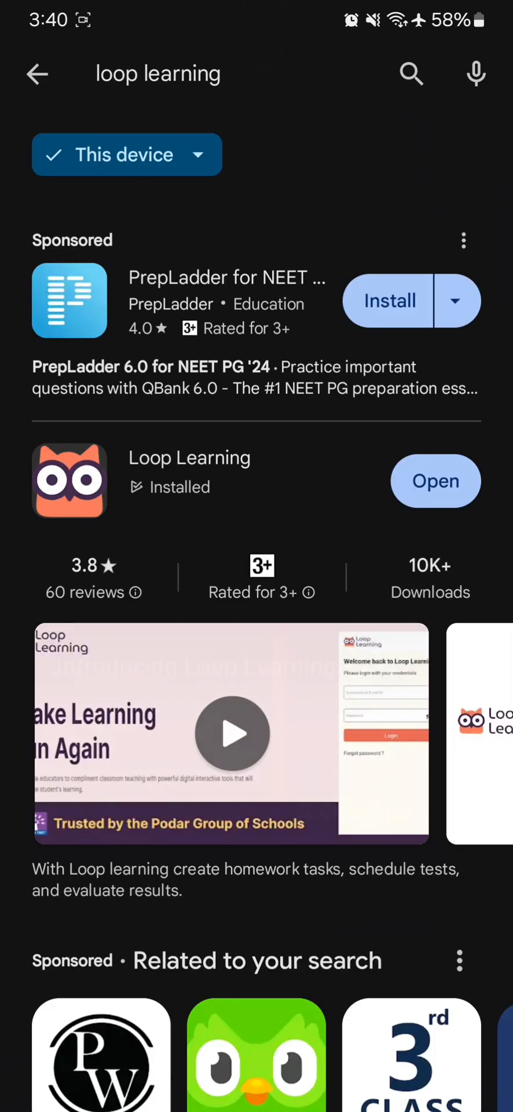
{"action": "left_click", "coordinate": [232, 734]}
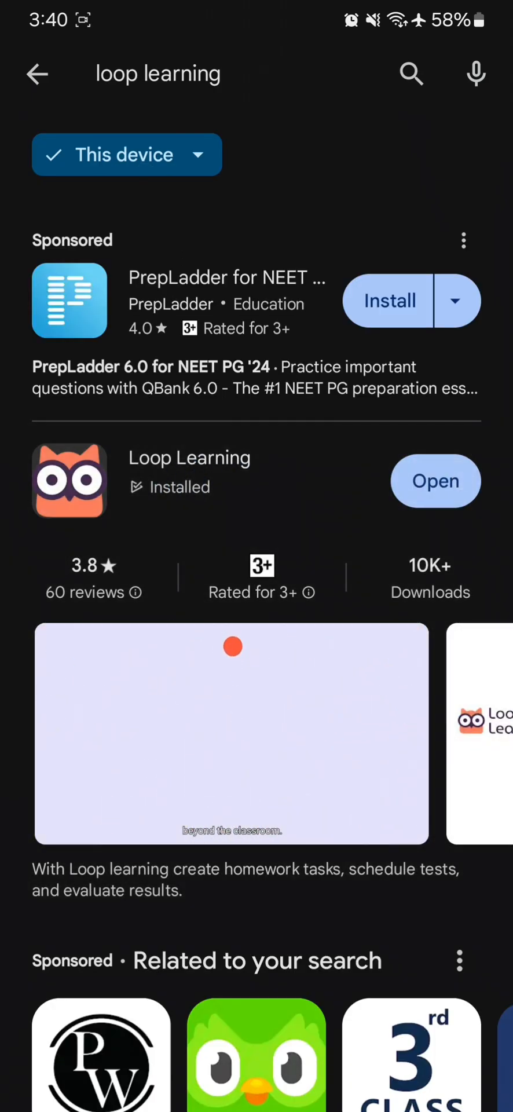
{"action": "left_click", "coordinate": [435, 481]}
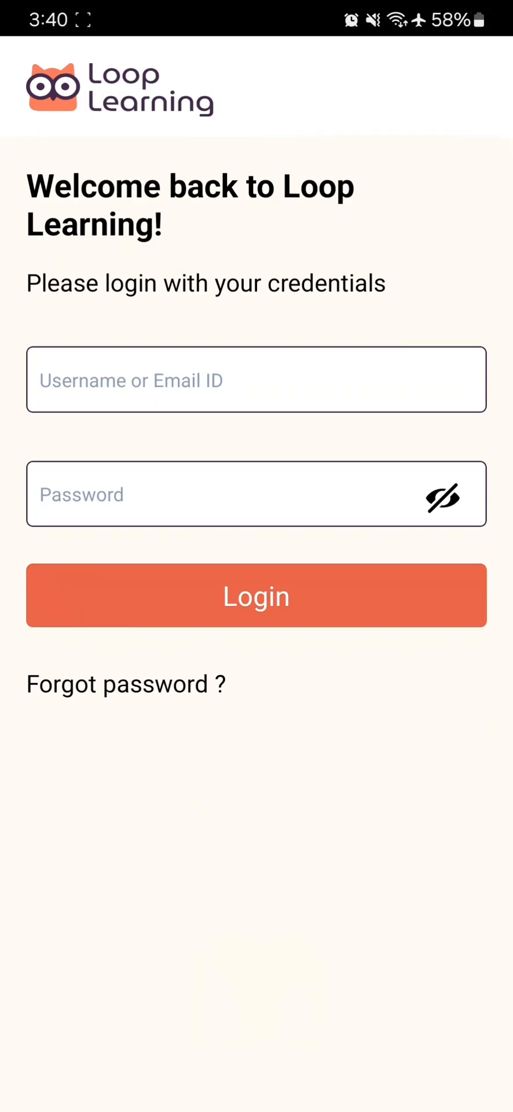
{"action": "left_click", "coordinate": [255, 380]}
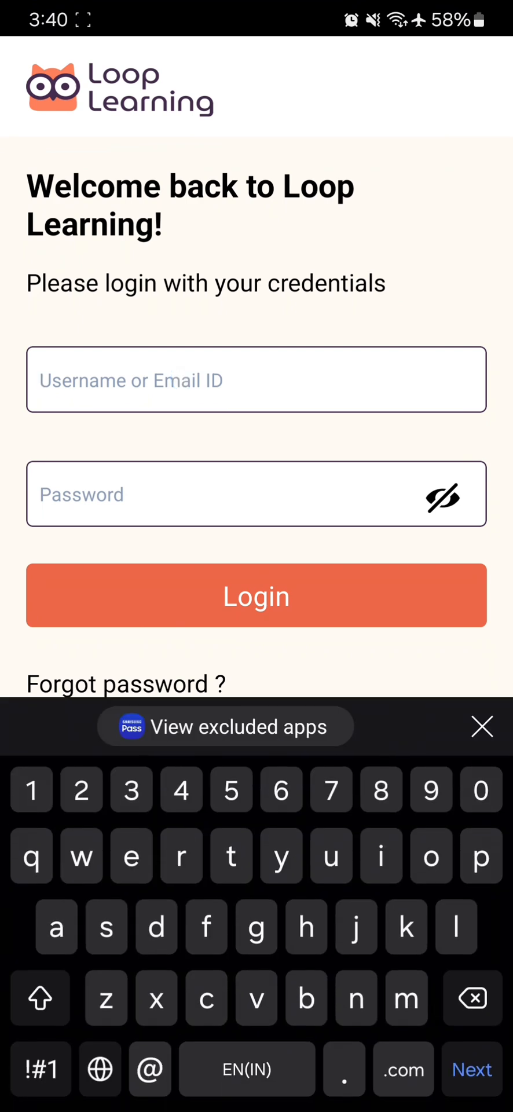
{"action": "left_click", "coordinate": [120, 381]}
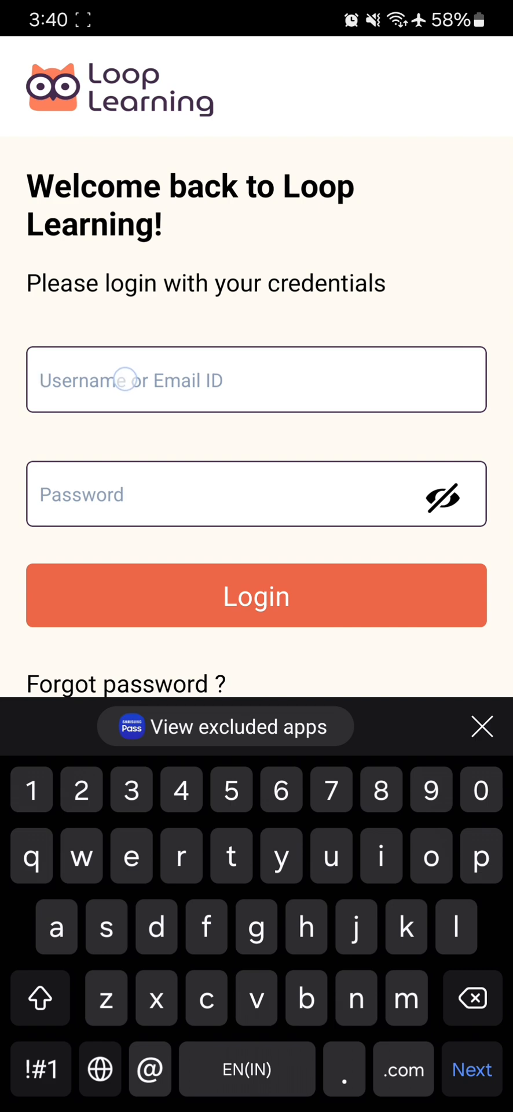
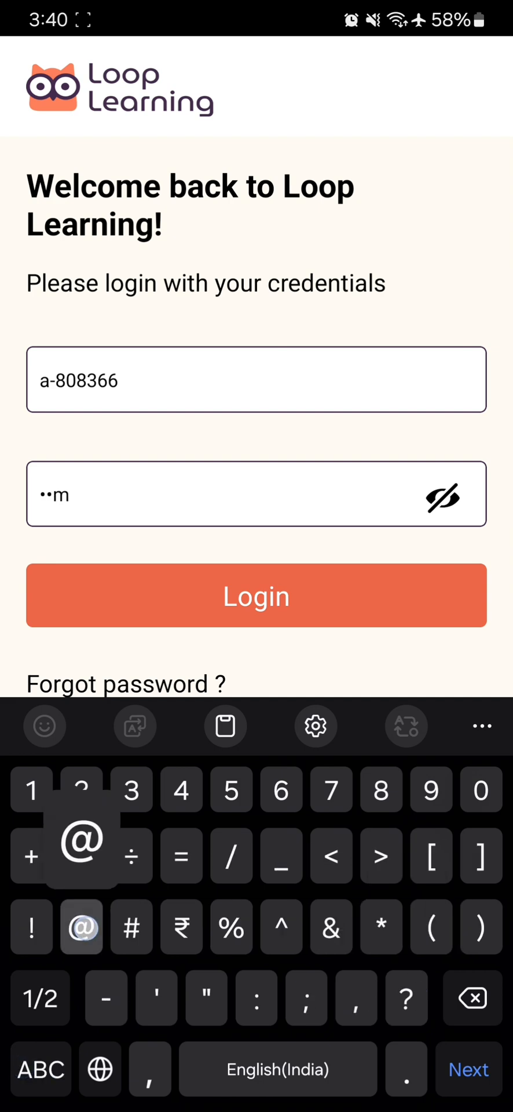
{"action": "left_click", "coordinate": [256, 595]}
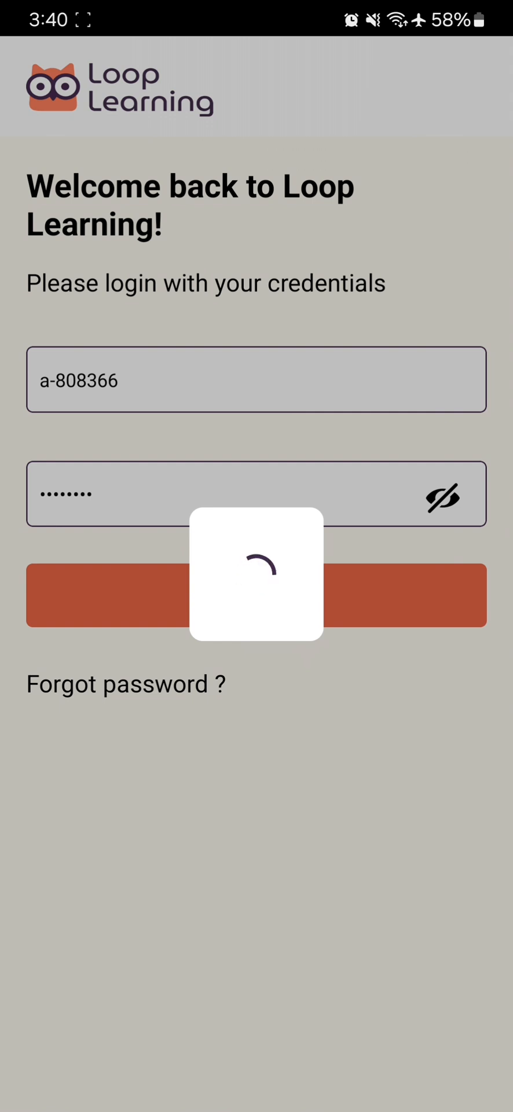
{"action": "left_click", "coordinate": [256, 596]}
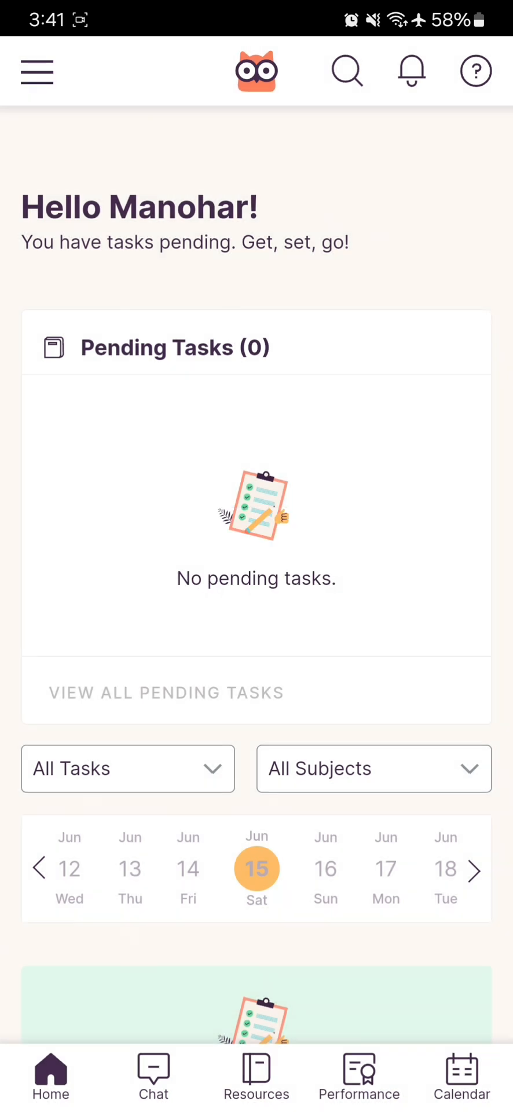
Step: Scroll the home dashboard, then move to the Chat section with its channels and direct messages
{"action": "scroll", "scroll_direction": "down", "scroll_amount": 3}
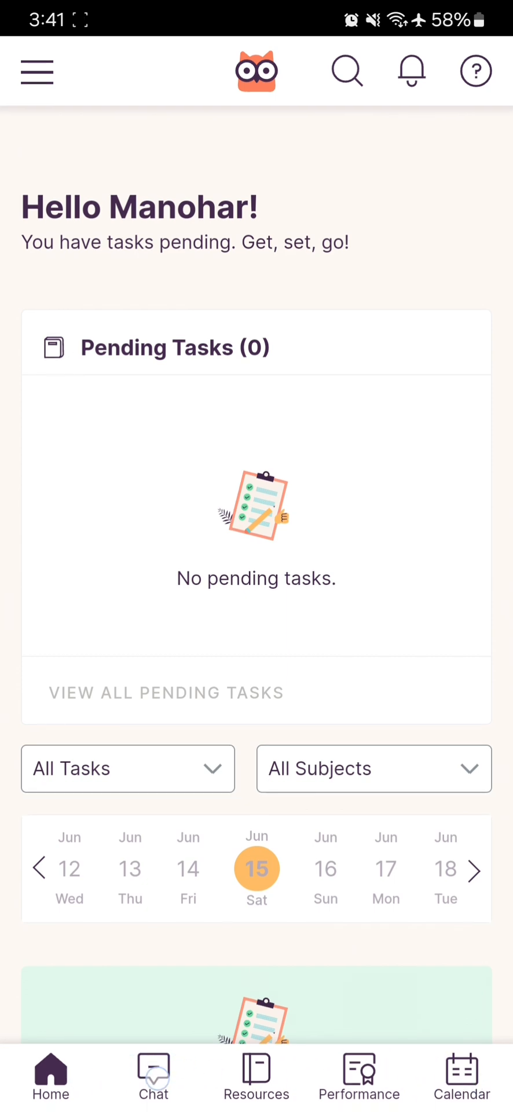
{"action": "left_click", "coordinate": [153, 1075]}
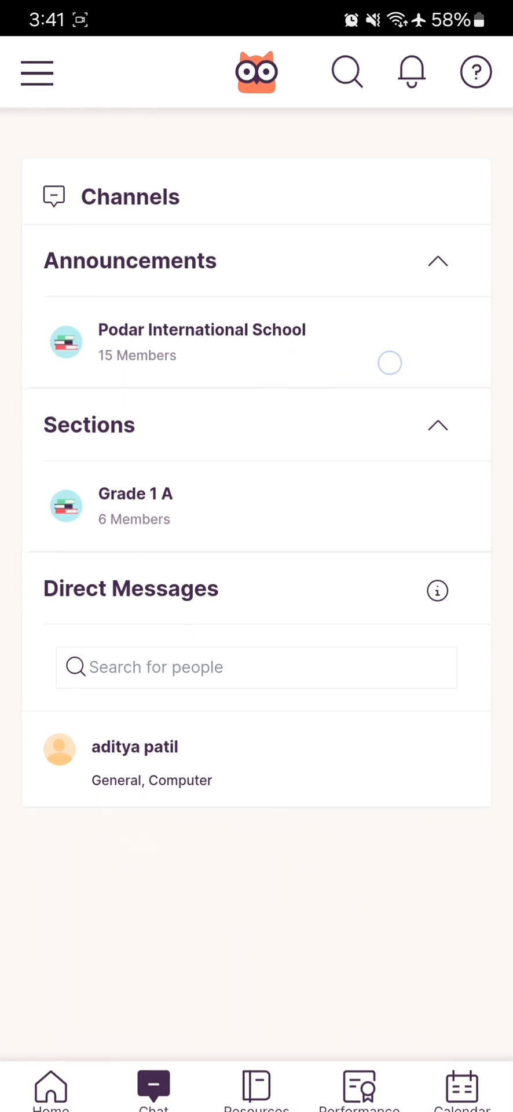
{"action": "left_click", "coordinate": [201, 329]}
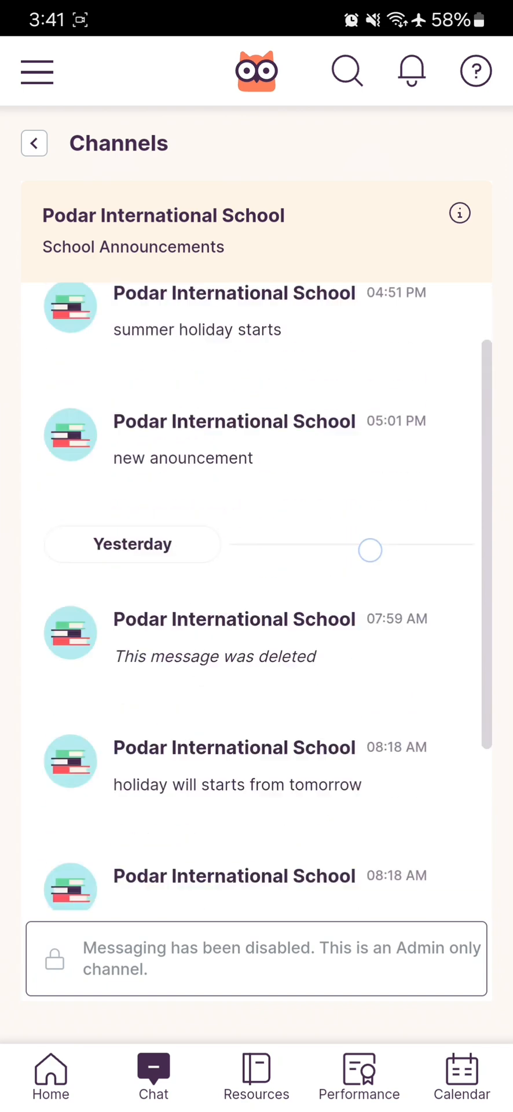
{"action": "scroll", "scroll_direction": "down", "scroll_amount": 3}
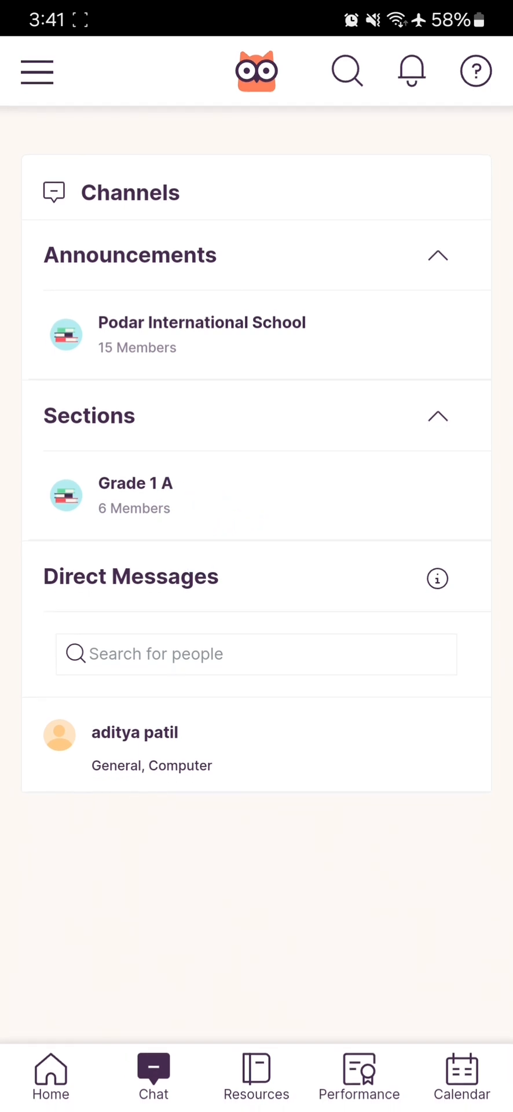
{"action": "left_click", "coordinate": [134, 495]}
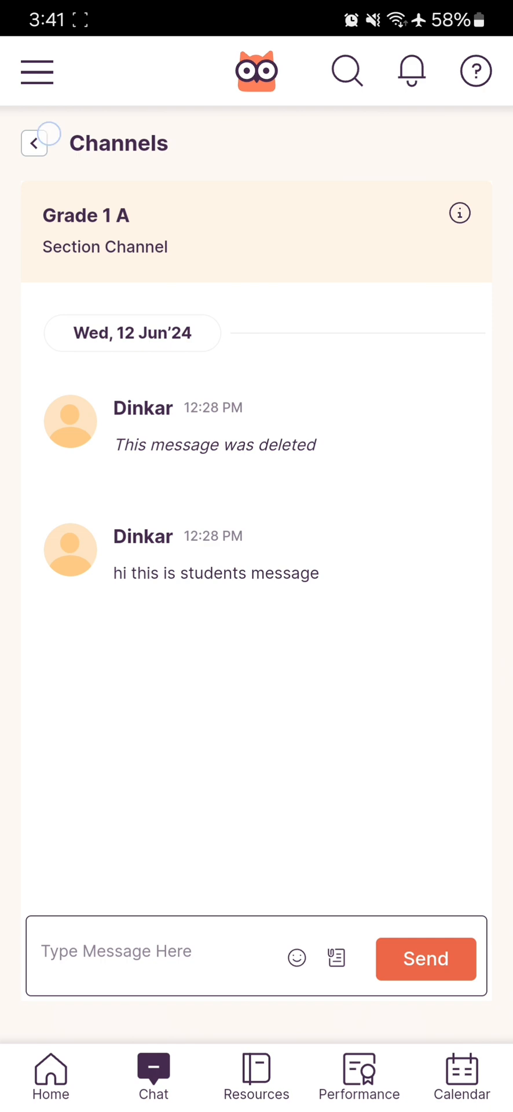
{"action": "left_click", "coordinate": [34, 143]}
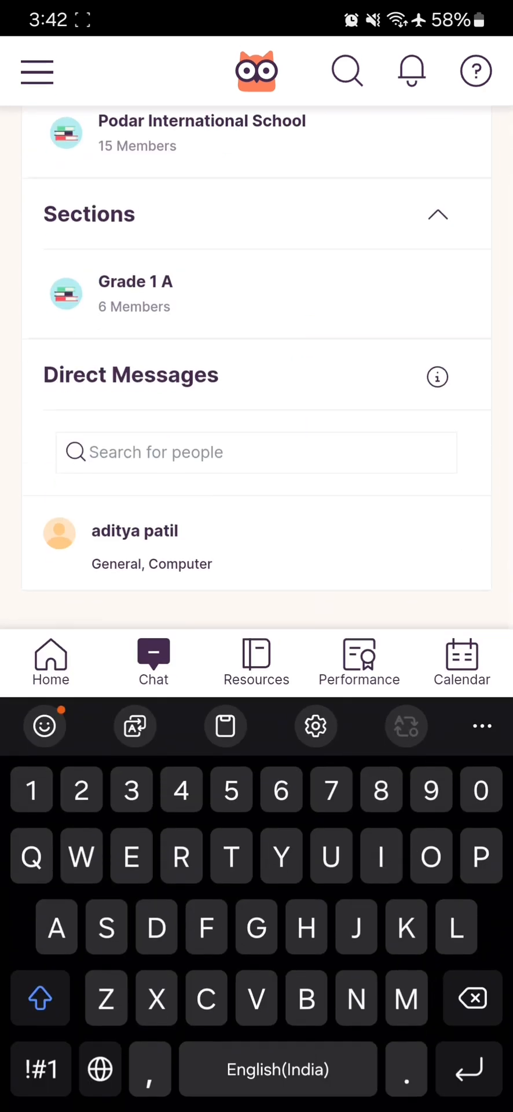
{"action": "left_click", "coordinate": [141, 546]}
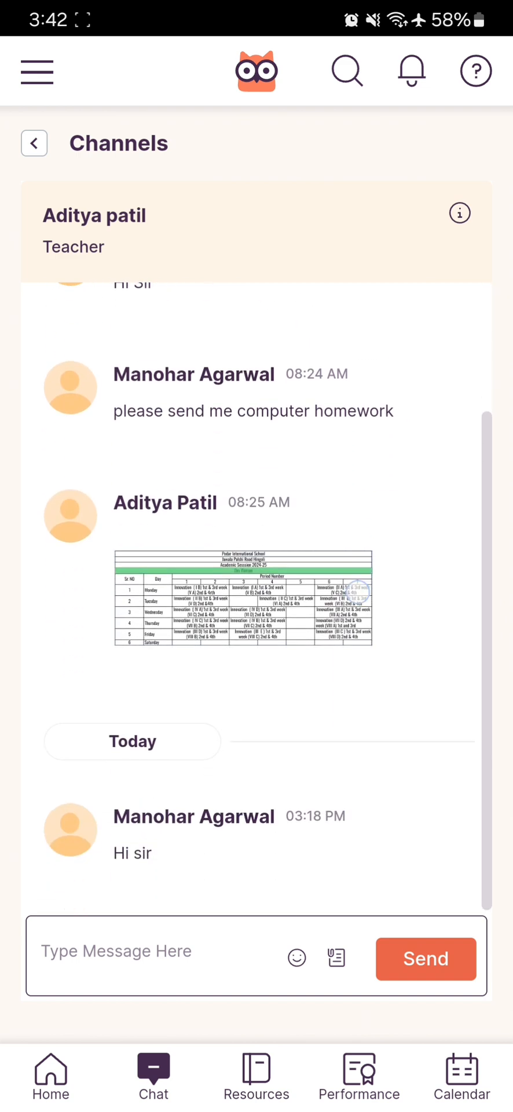
{"action": "left_click", "coordinate": [34, 142]}
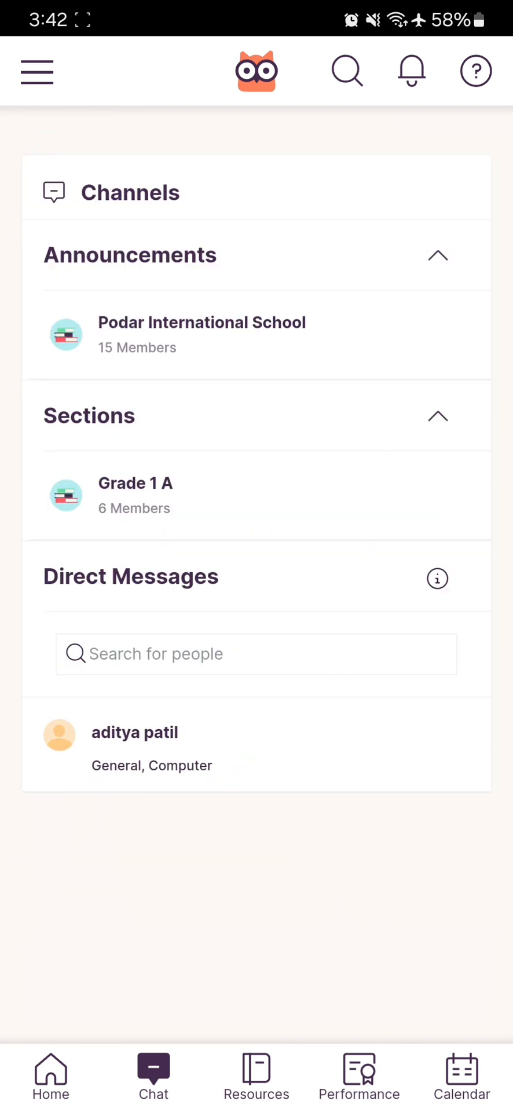
Step: Browse the Resources subjects, view the Computer subject's three topics, and return to the subject list
{"action": "left_click", "coordinate": [256, 1075]}
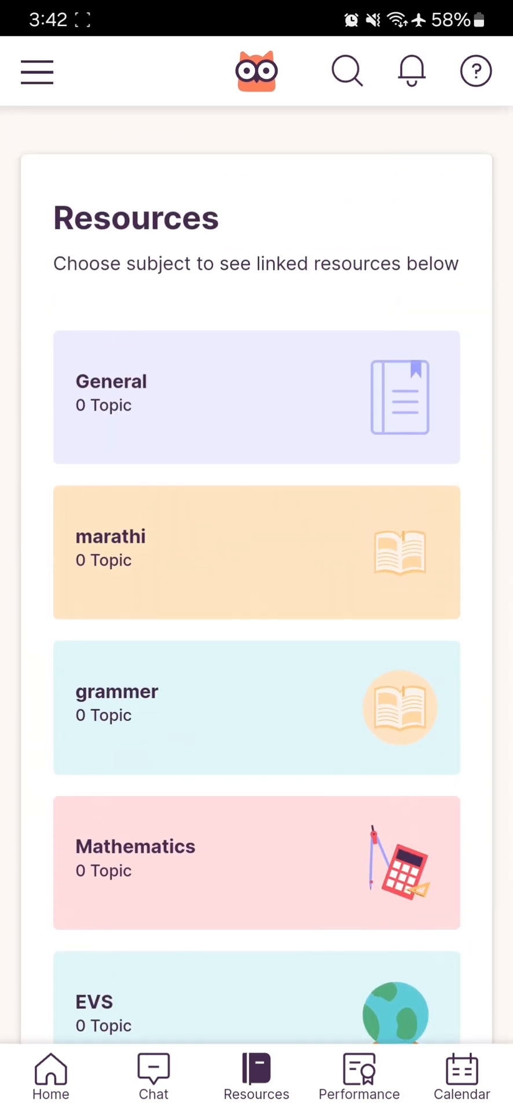
{"action": "scroll", "scroll_direction": "down", "scroll_amount": 3}
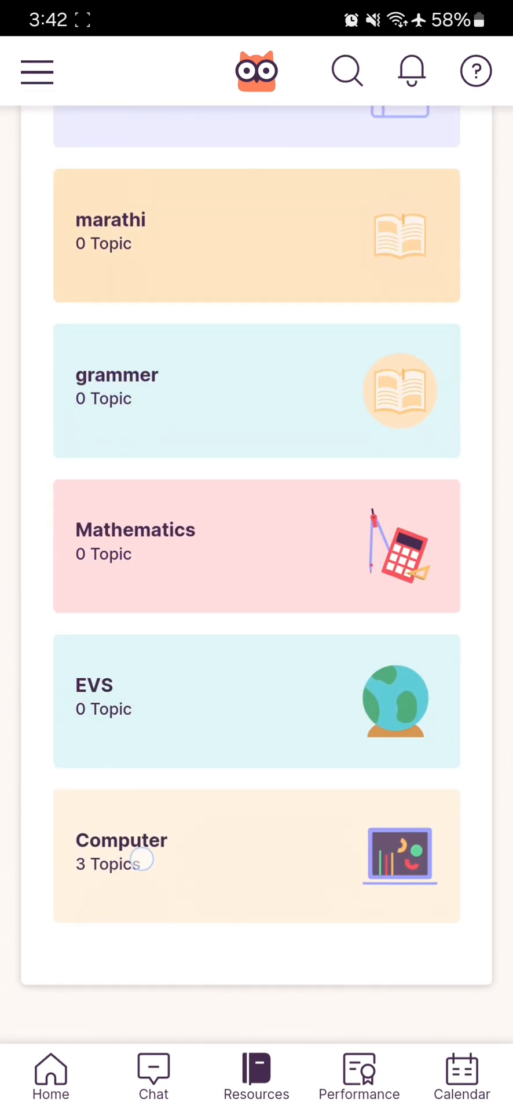
{"action": "left_click", "coordinate": [257, 856]}
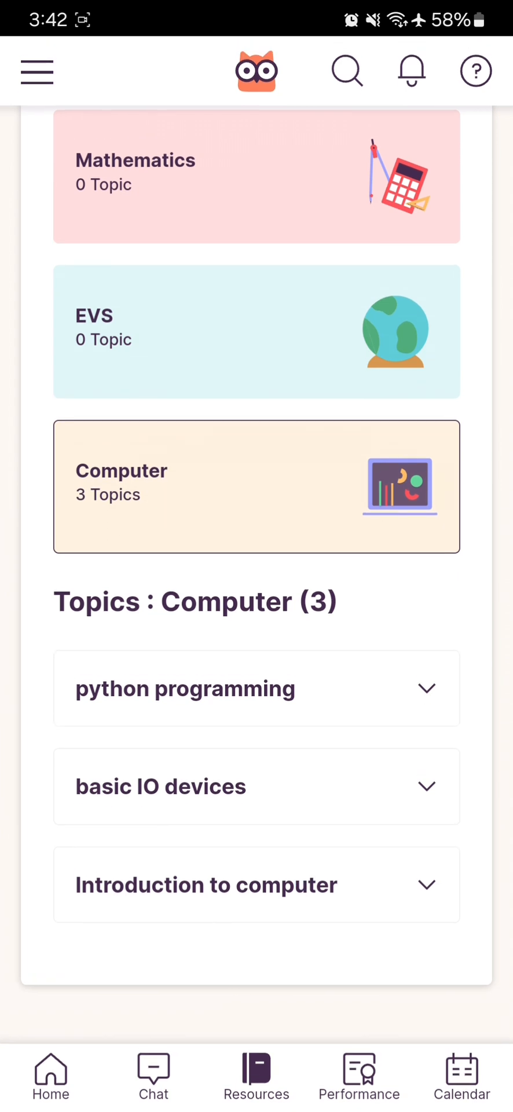
{"action": "left_click", "coordinate": [257, 884]}
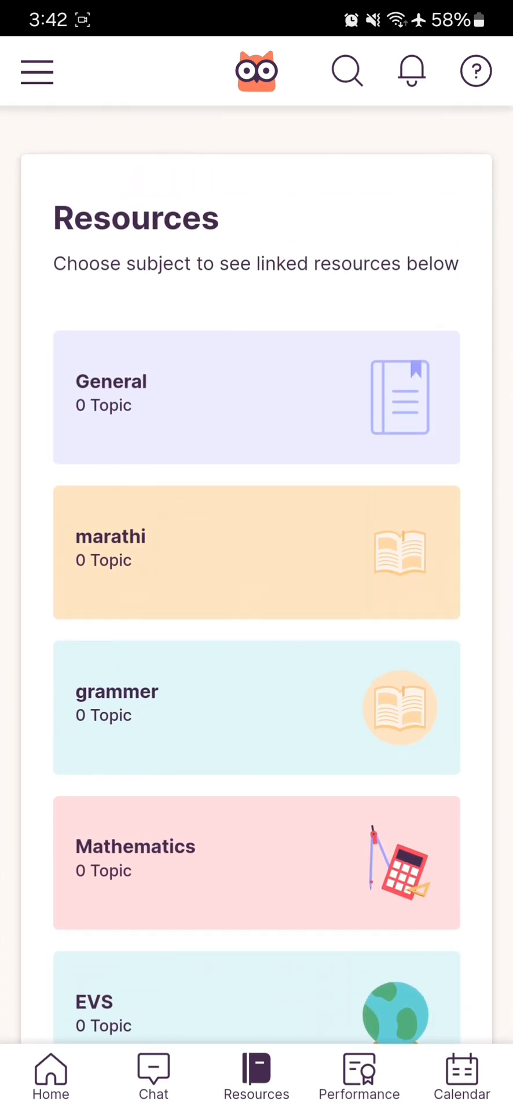
Step: Review the Performance page's points, rank, rewards and performance tracker
{"action": "left_click", "coordinate": [359, 1075]}
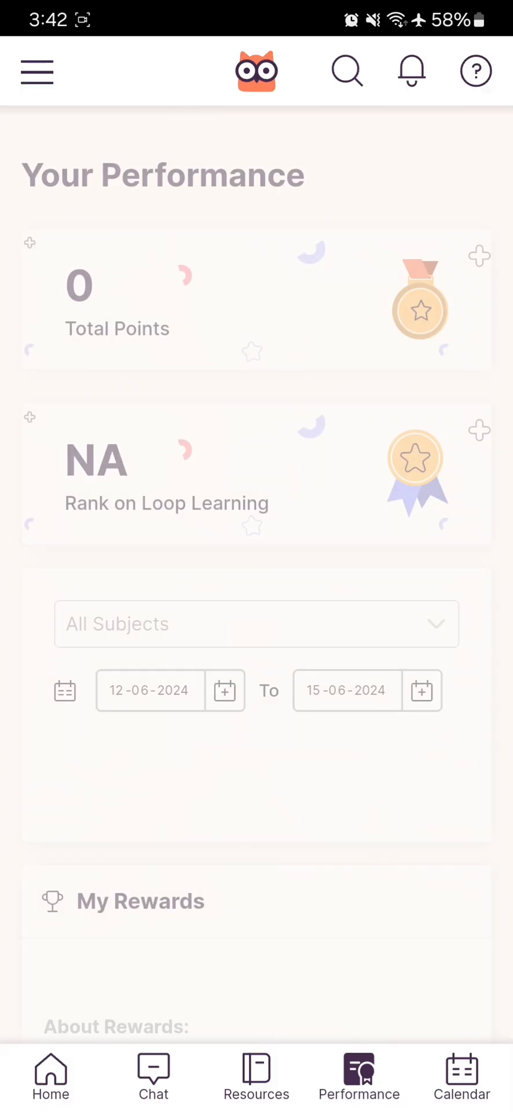
{"action": "scroll", "scroll_direction": "down", "scroll_amount": 3}
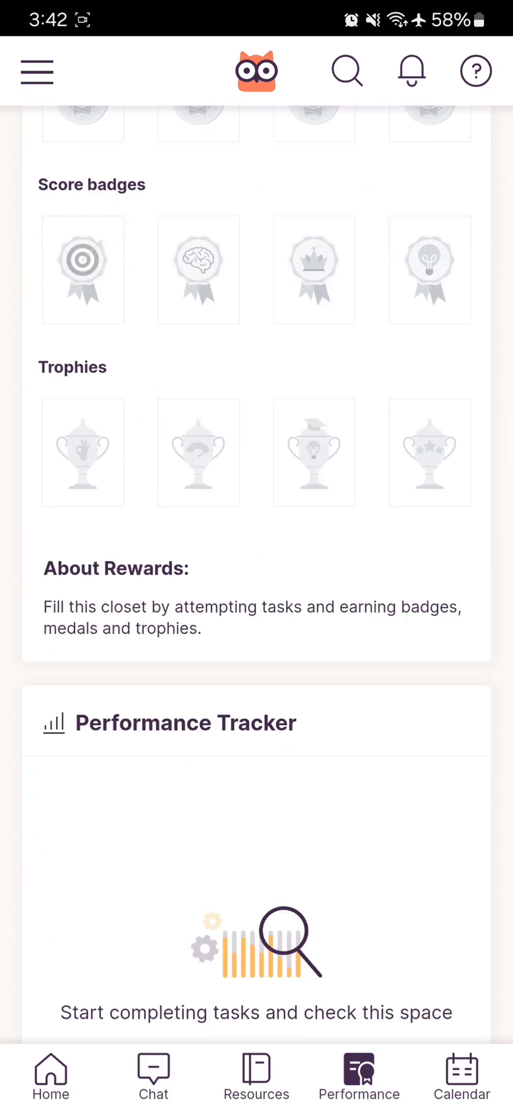
{"action": "scroll", "scroll_direction": "down", "scroll_amount": 3}
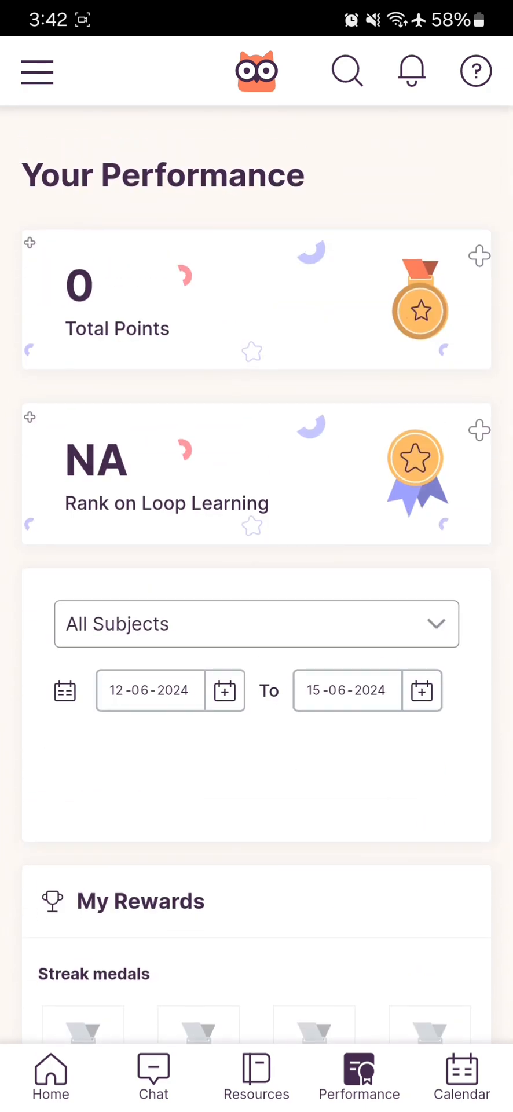
{"action": "scroll", "scroll_direction": "down", "scroll_amount": 3}
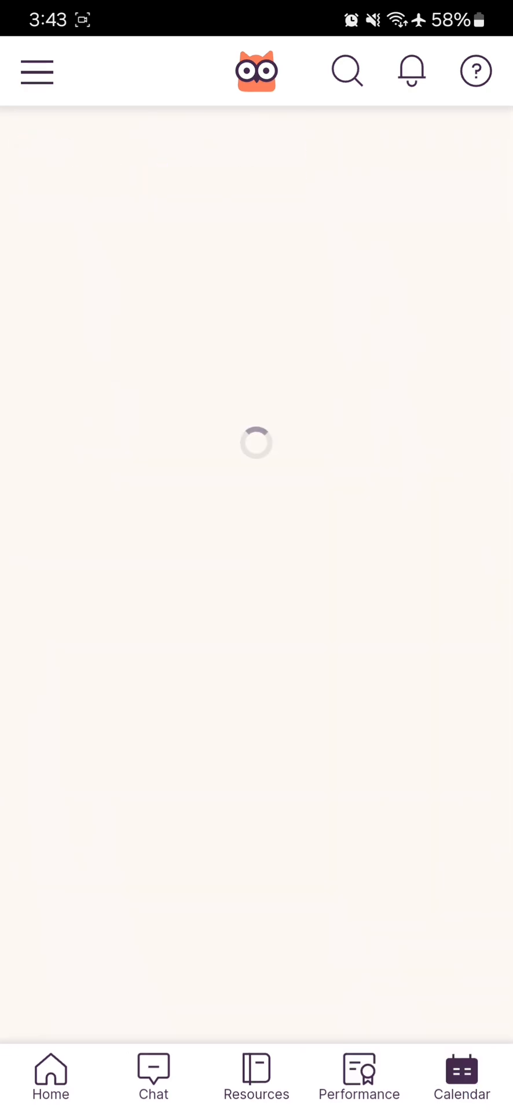
Step: Filter the June 2024 calendar to show only Exam events and scroll through the month
{"action": "left_click", "coordinate": [459, 1075]}
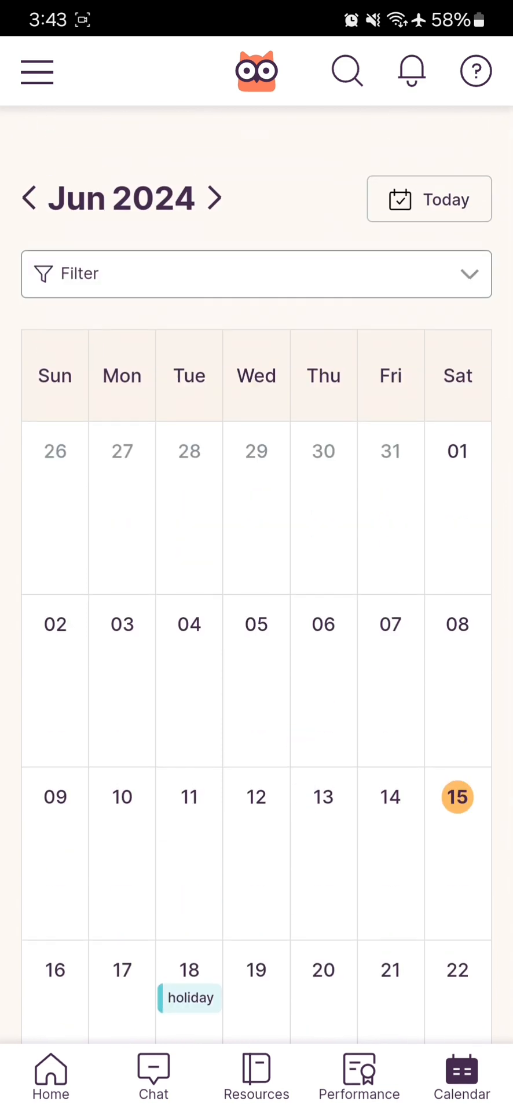
{"action": "left_click", "coordinate": [256, 274]}
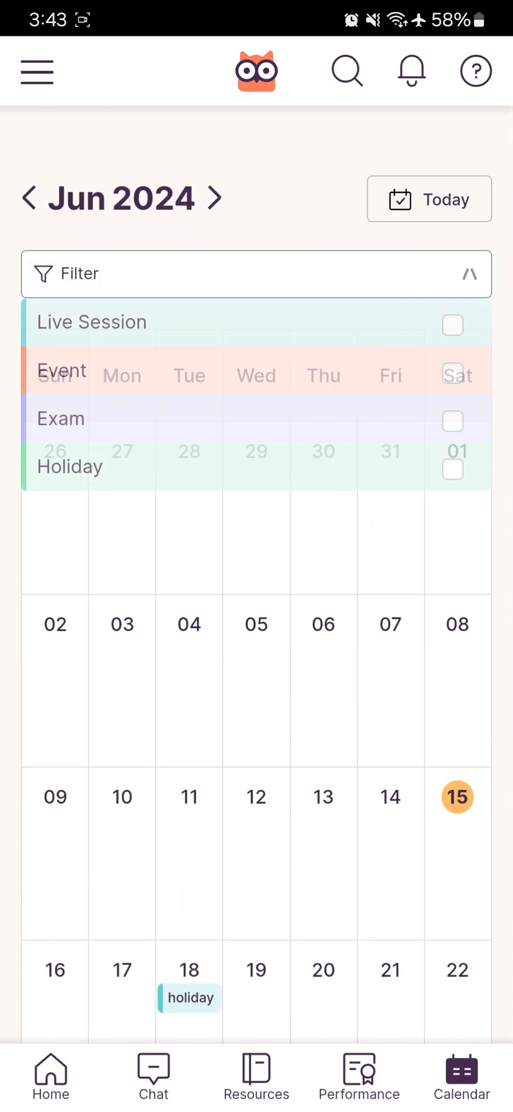
{"action": "left_click", "coordinate": [470, 273]}
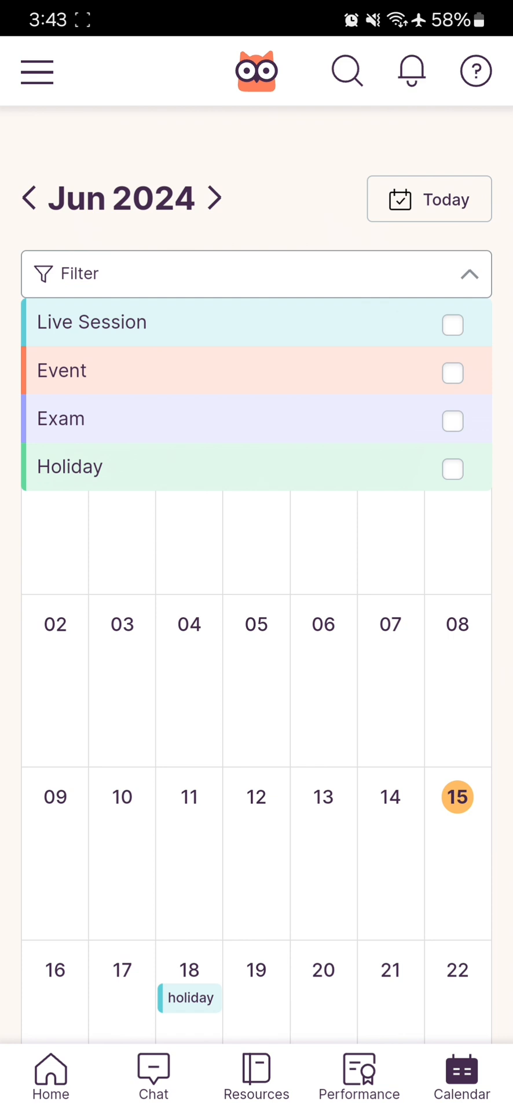
{"action": "left_click", "coordinate": [452, 421]}
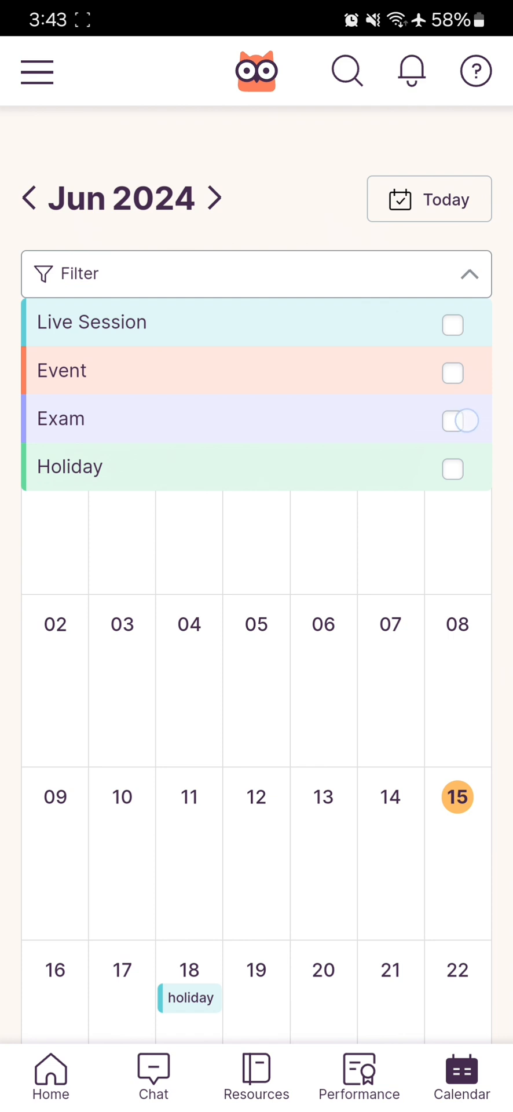
{"action": "left_click", "coordinate": [451, 422]}
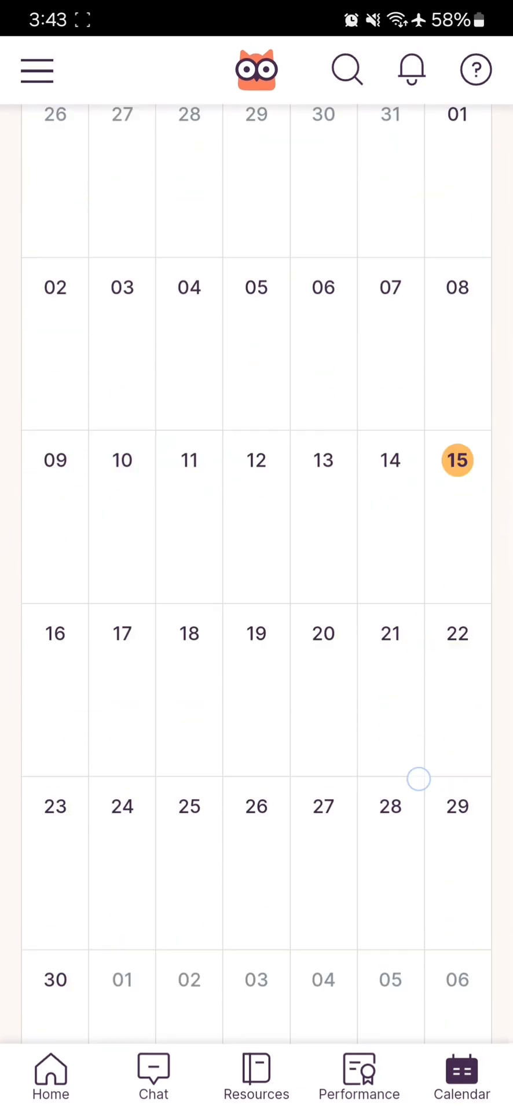
{"action": "scroll", "scroll_direction": "down", "scroll_amount": 3}
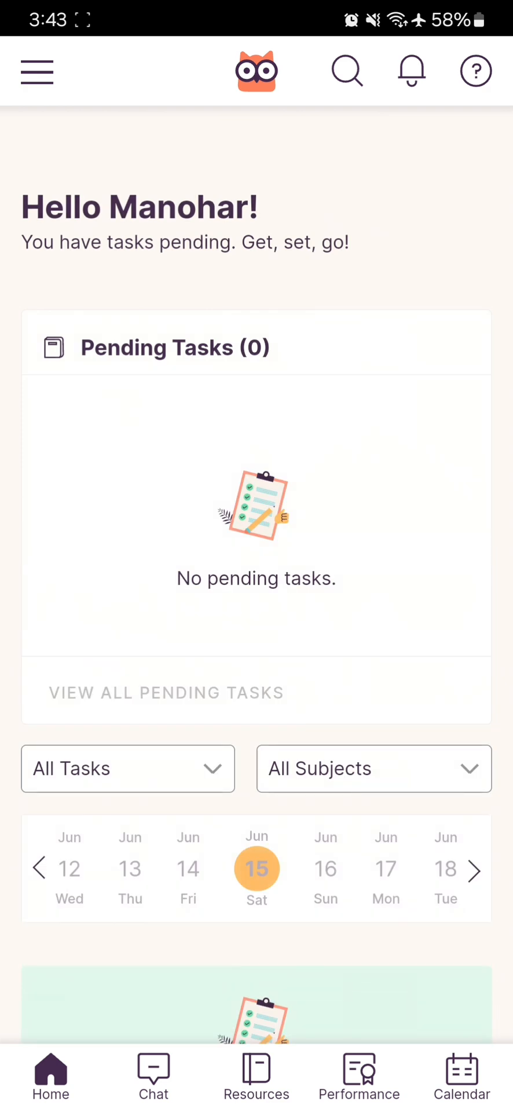
Step: Reach the Profile from the side menu and view its change-password settings and personal info
{"action": "left_click", "coordinate": [36, 71]}
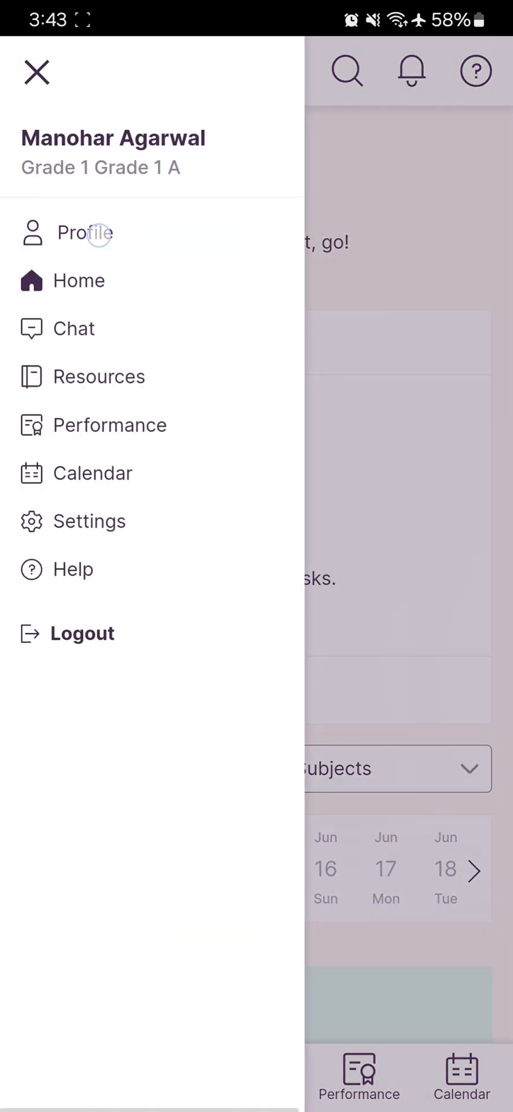
{"action": "left_click", "coordinate": [85, 233]}
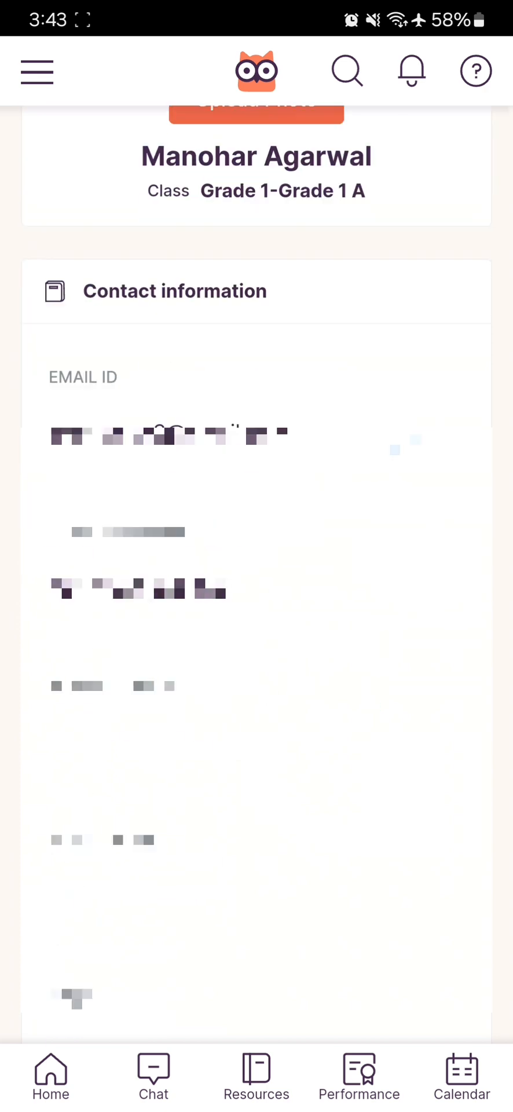
{"action": "left_click", "coordinate": [298, 191]}
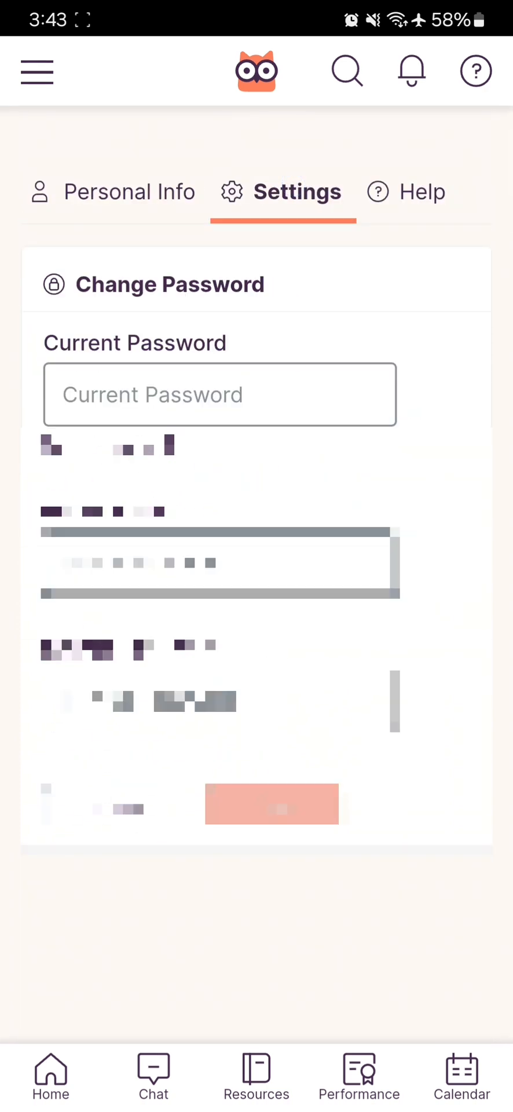
{"action": "left_click", "coordinate": [220, 394]}
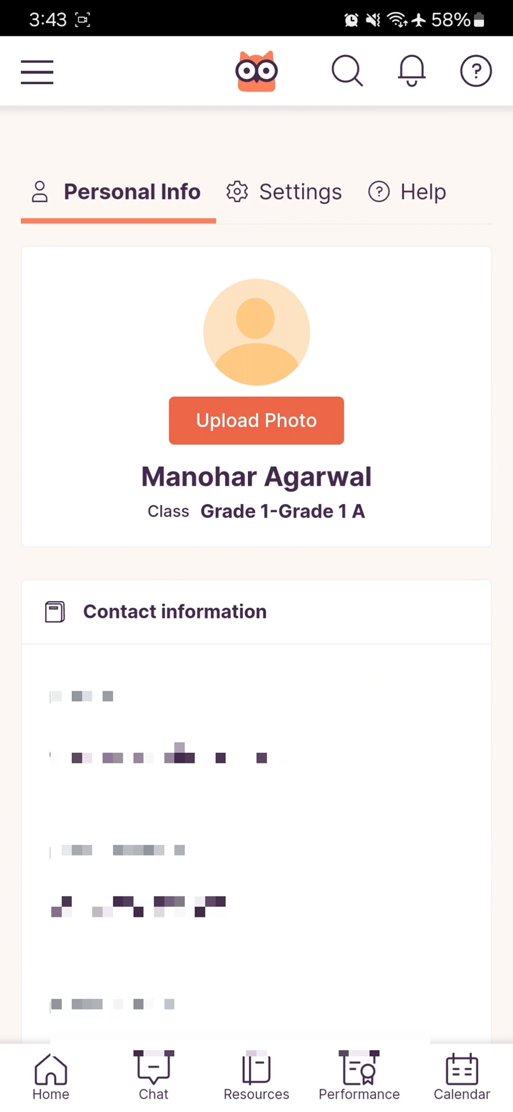
Step: View the Help ticket form with its issue box, then bring the side menu back up
{"action": "left_click", "coordinate": [406, 191]}
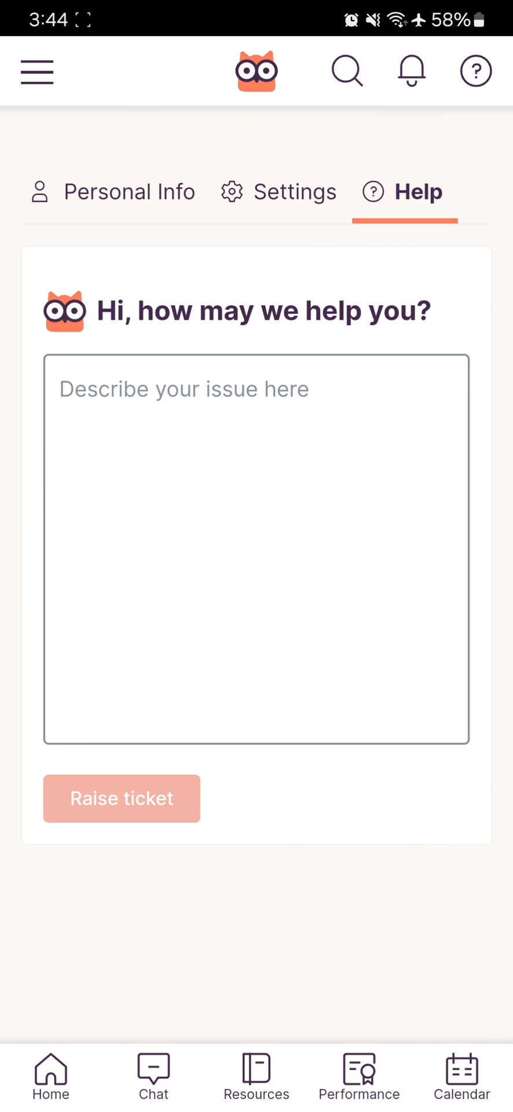
{"action": "left_click", "coordinate": [257, 388]}
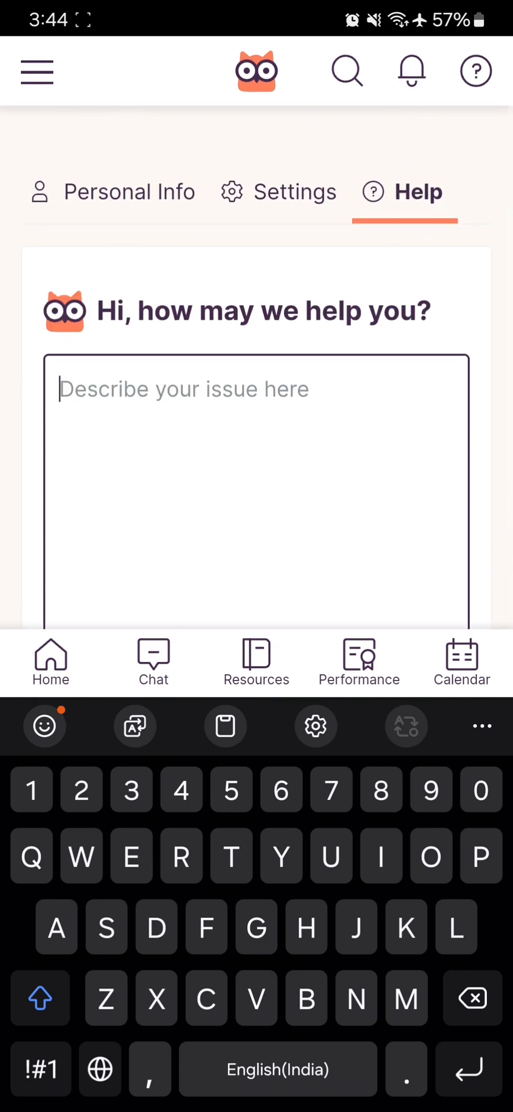
{"action": "left_click", "coordinate": [36, 71]}
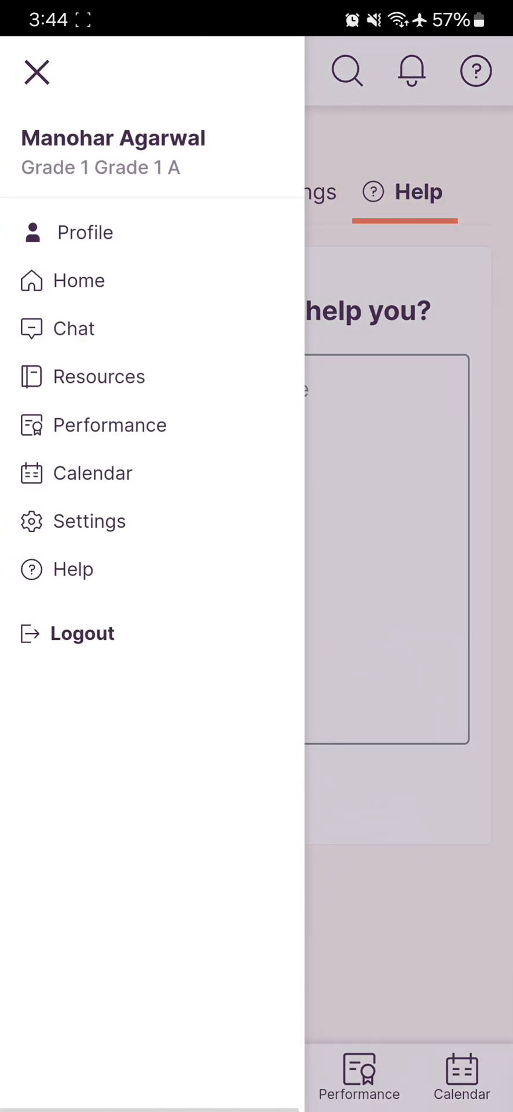